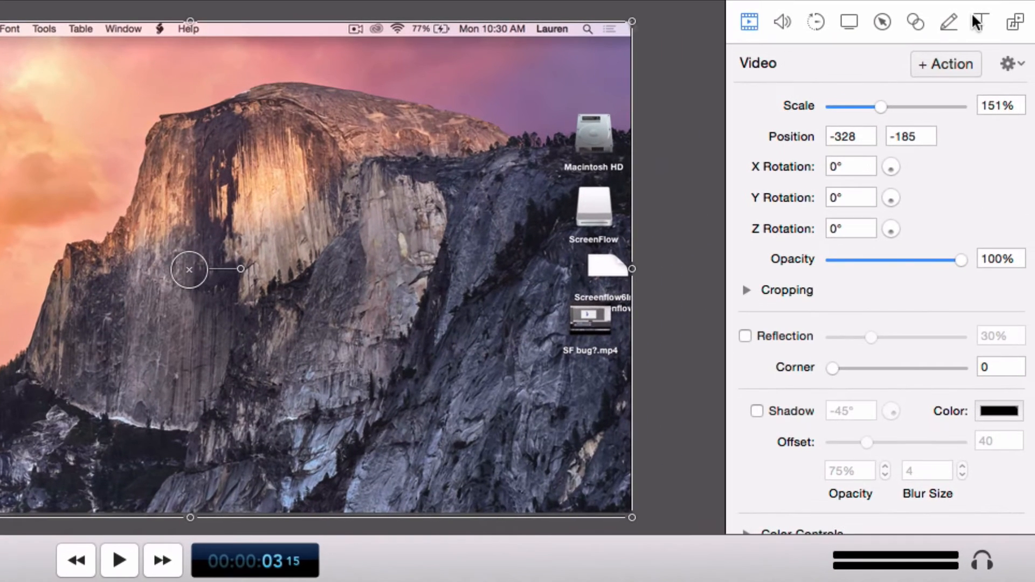
Add a new text clip over the Yosemite screen recording.
{"action": "left_click", "coordinate": [982, 22]}
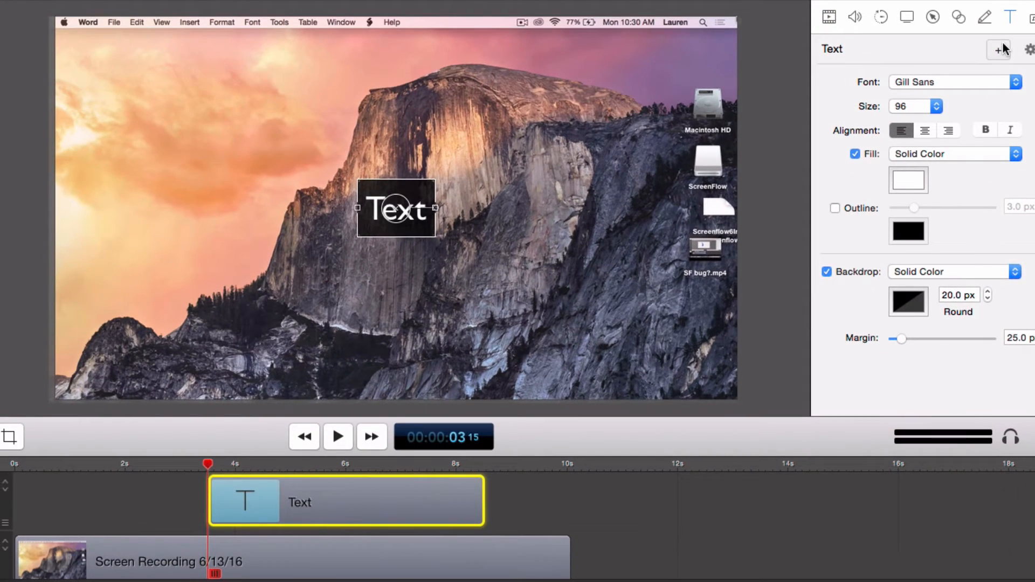
{"action": "mouse_move", "coordinate": [485, 507]}
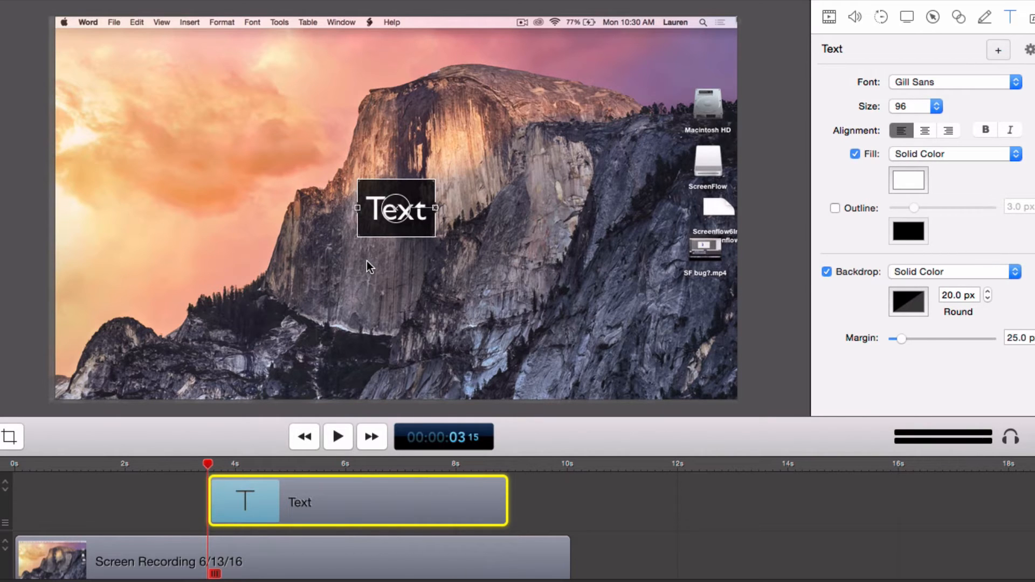
Replace the placeholder word Text with 'ScreenFlow'.
{"action": "double_click", "coordinate": [396, 209]}
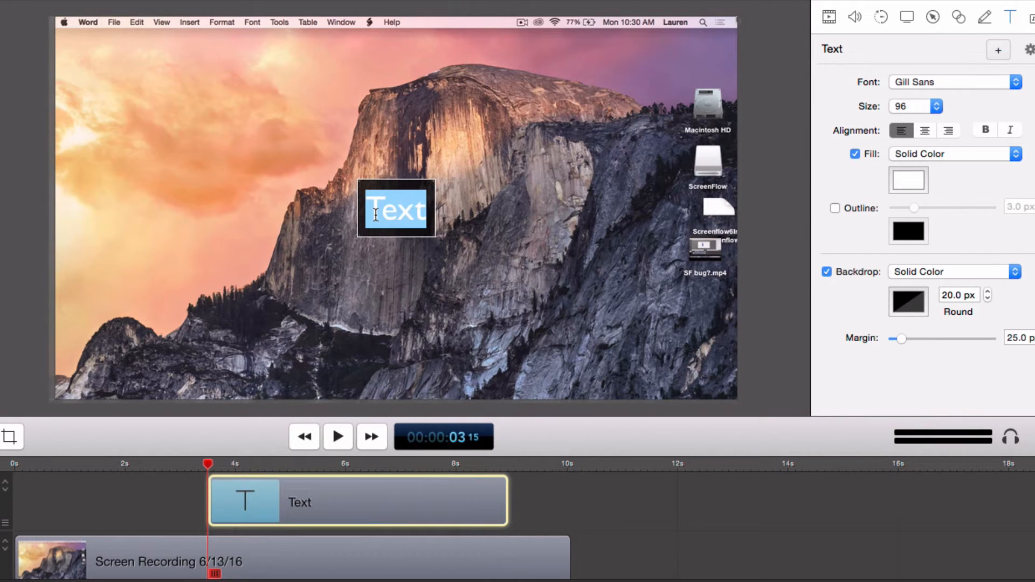
{"action": "type", "text": "ScreenFlow"}
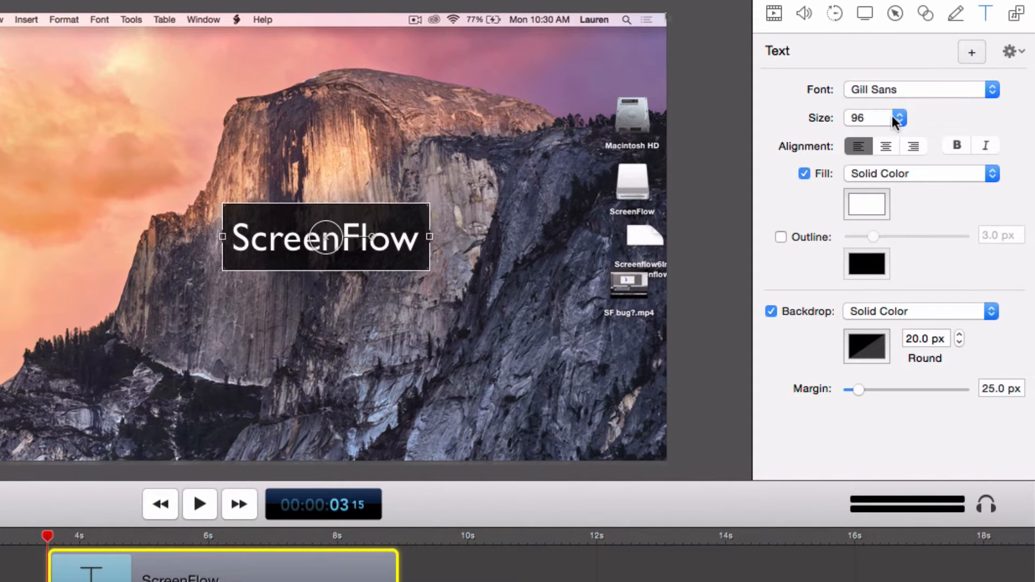
Set the text to size 144 in the GungSeo font.
{"action": "left_click", "coordinate": [901, 113]}
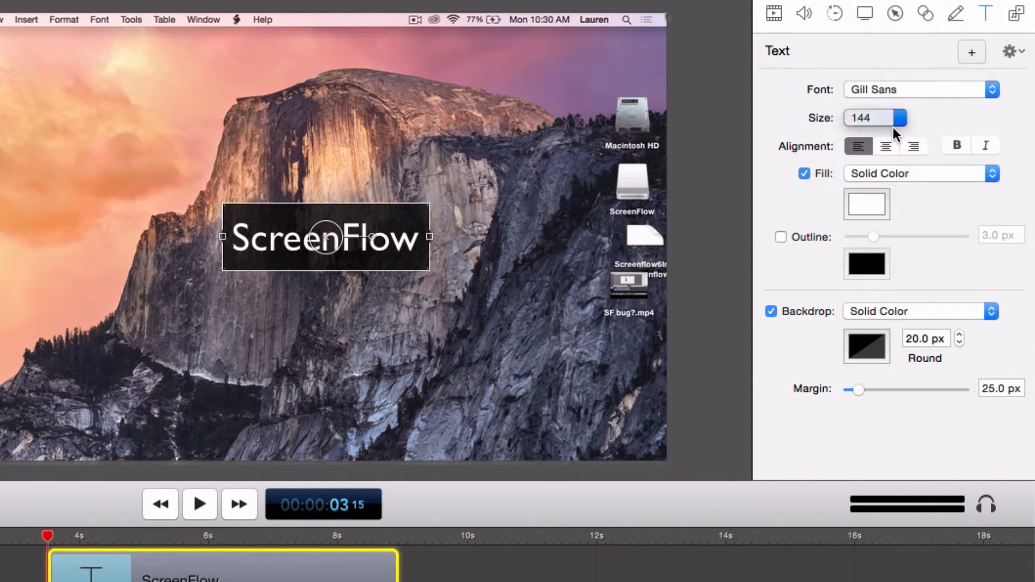
{"action": "left_click", "coordinate": [919, 89]}
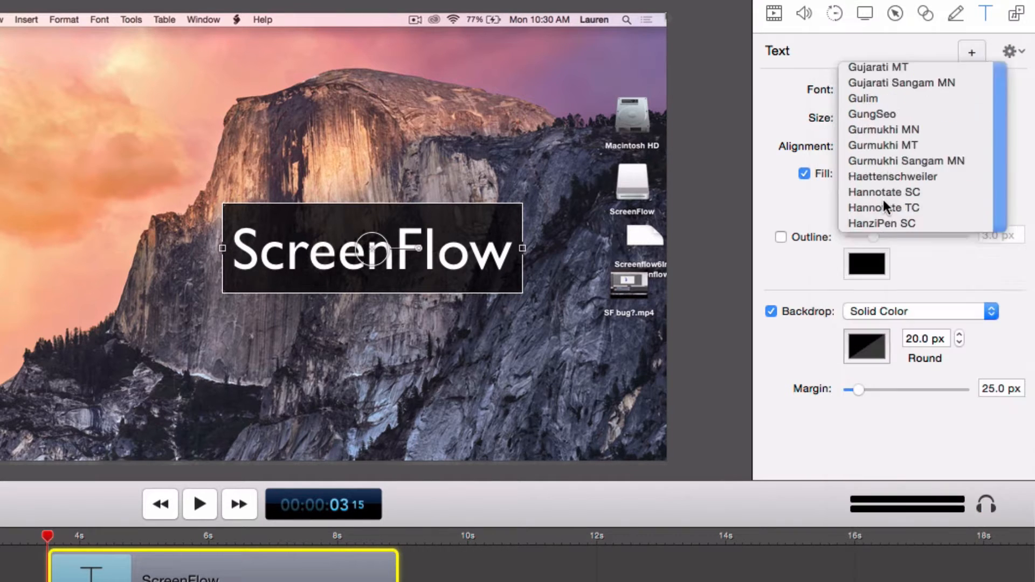
{"action": "left_click", "coordinate": [871, 113]}
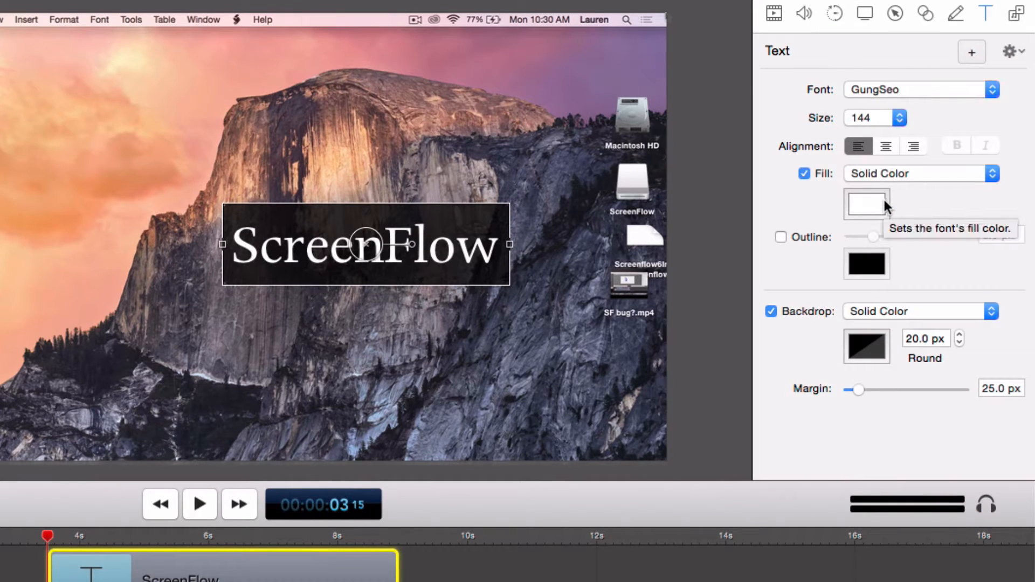
{"action": "mouse_move", "coordinate": [992, 176]}
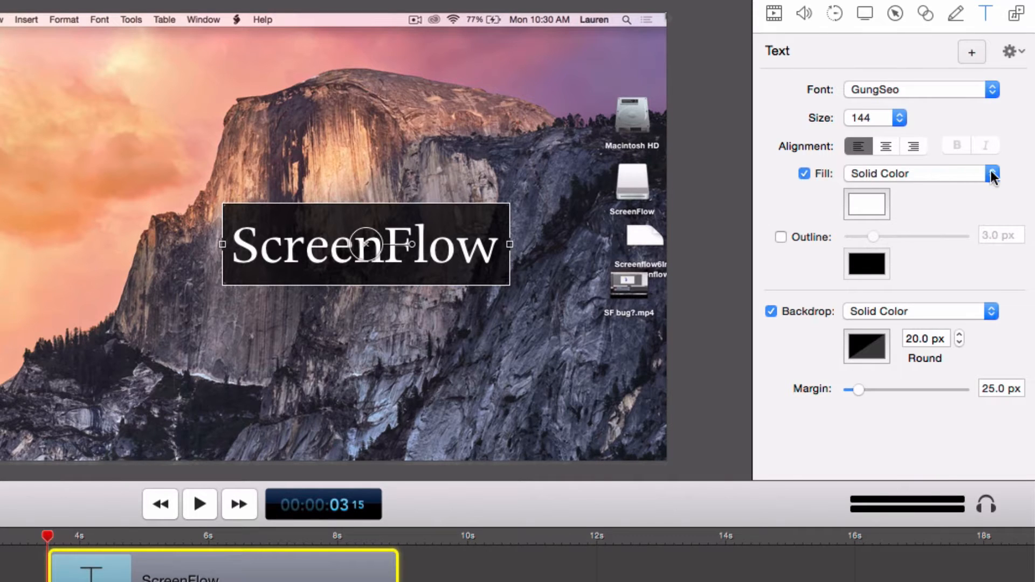
Change the text fill to a gradient running from green to white.
{"action": "left_click", "coordinate": [990, 174]}
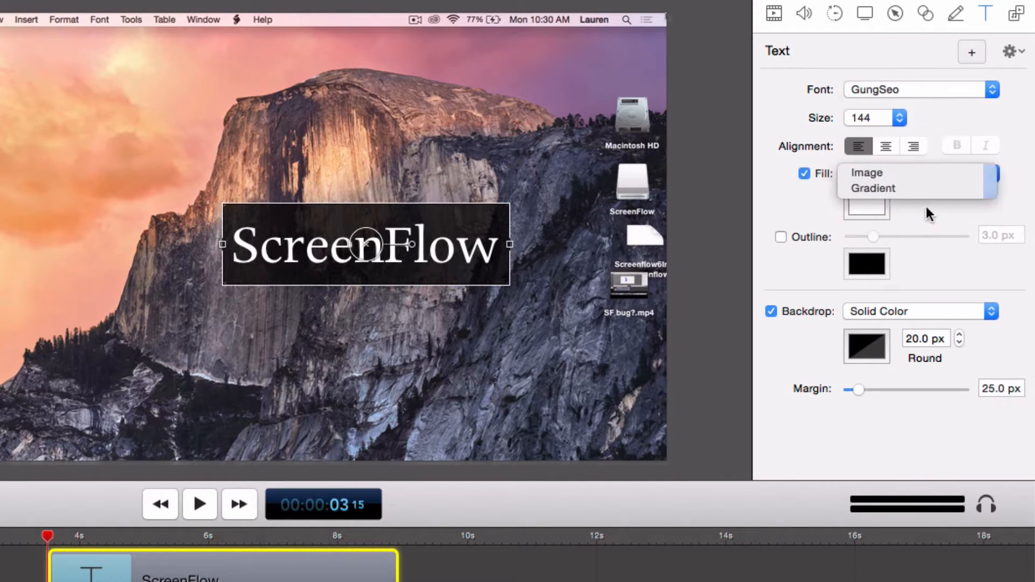
{"action": "left_click", "coordinate": [874, 188]}
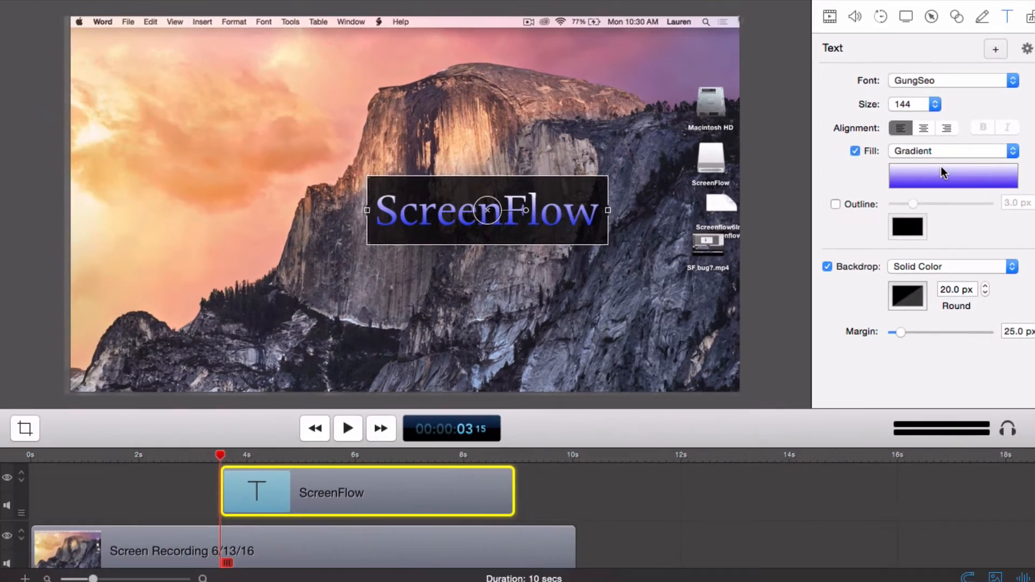
{"action": "left_click", "coordinate": [952, 175]}
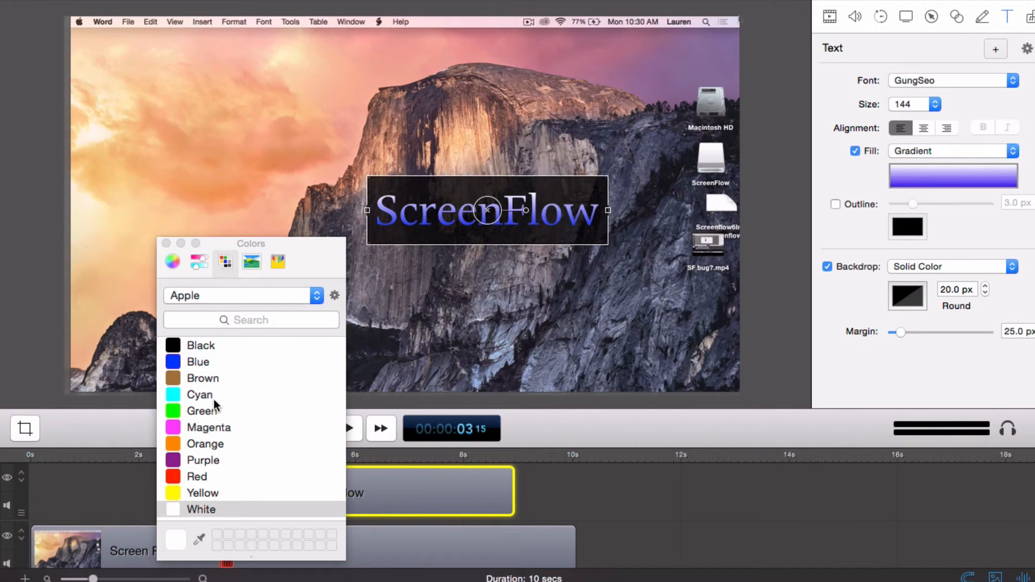
{"action": "left_click", "coordinate": [202, 411]}
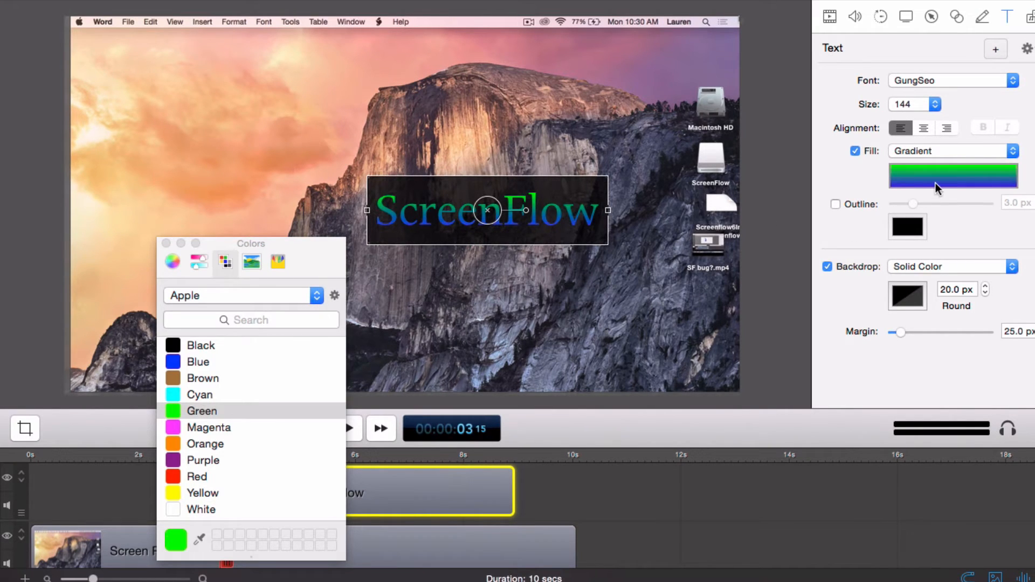
{"action": "left_click", "coordinate": [197, 362]}
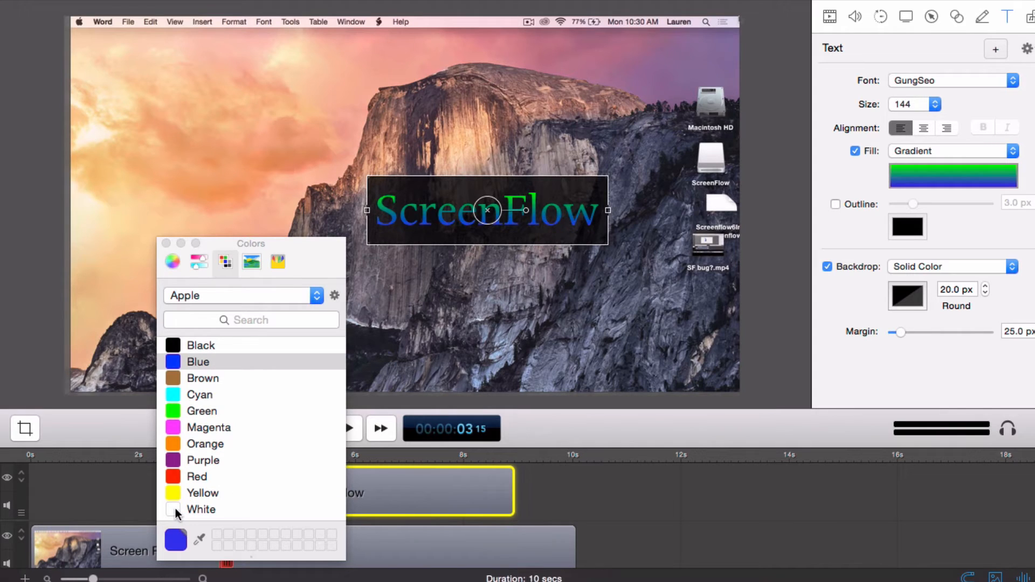
{"action": "left_click", "coordinate": [200, 509]}
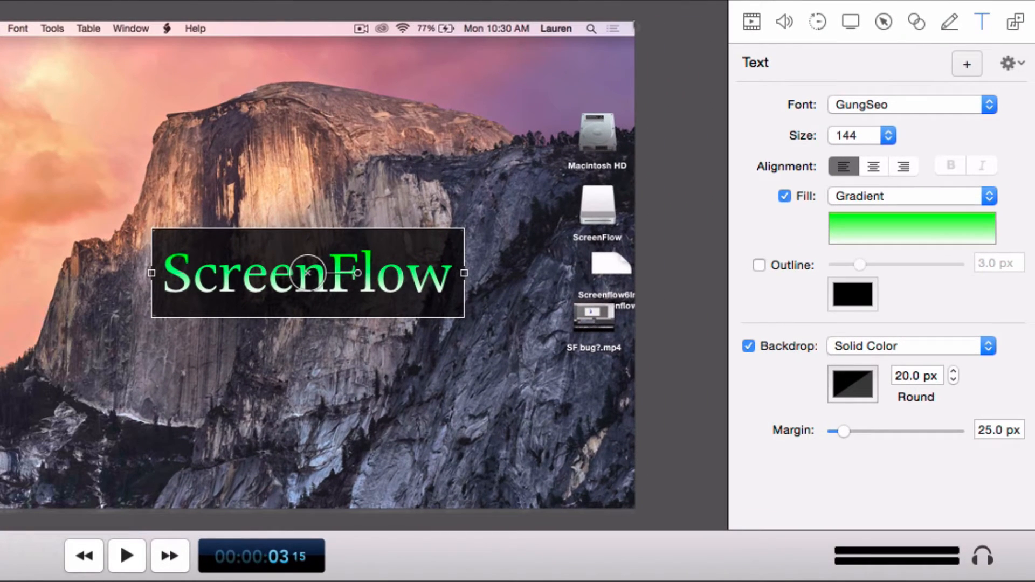
Leave the text outline off and remove the dark backdrop behind it.
{"action": "left_click", "coordinate": [759, 265]}
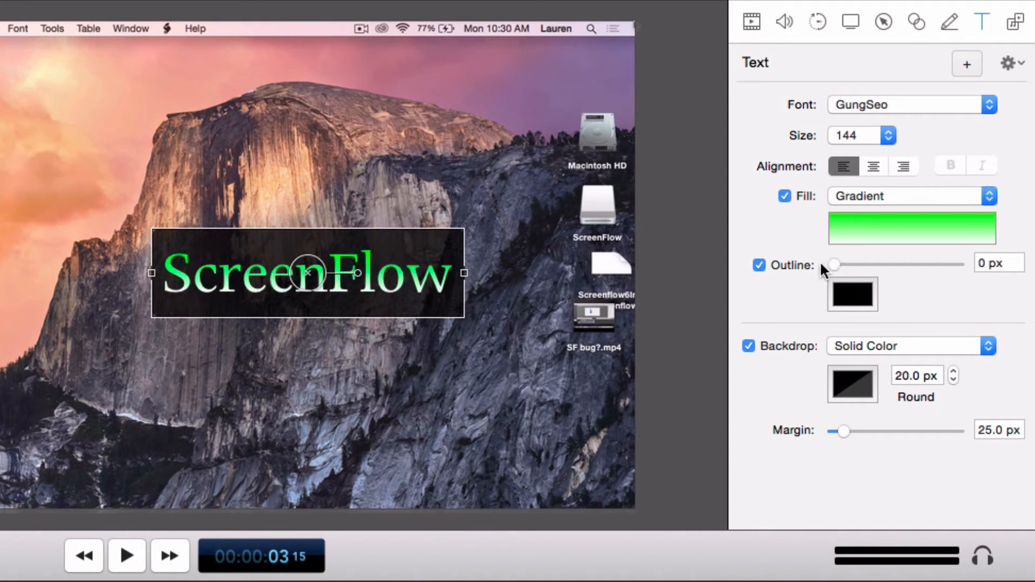
{"action": "left_click", "coordinate": [758, 266]}
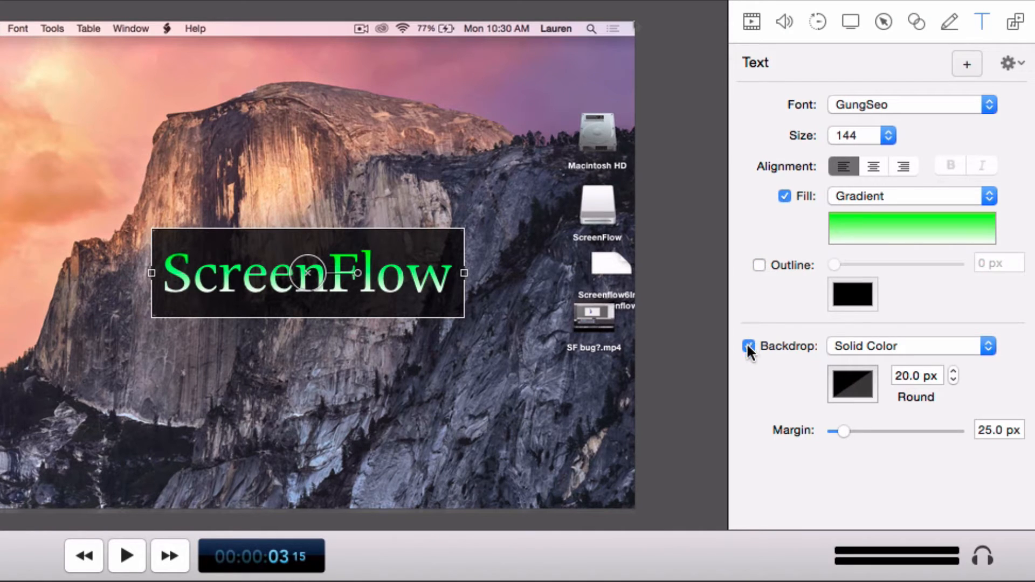
{"action": "left_click", "coordinate": [747, 346]}
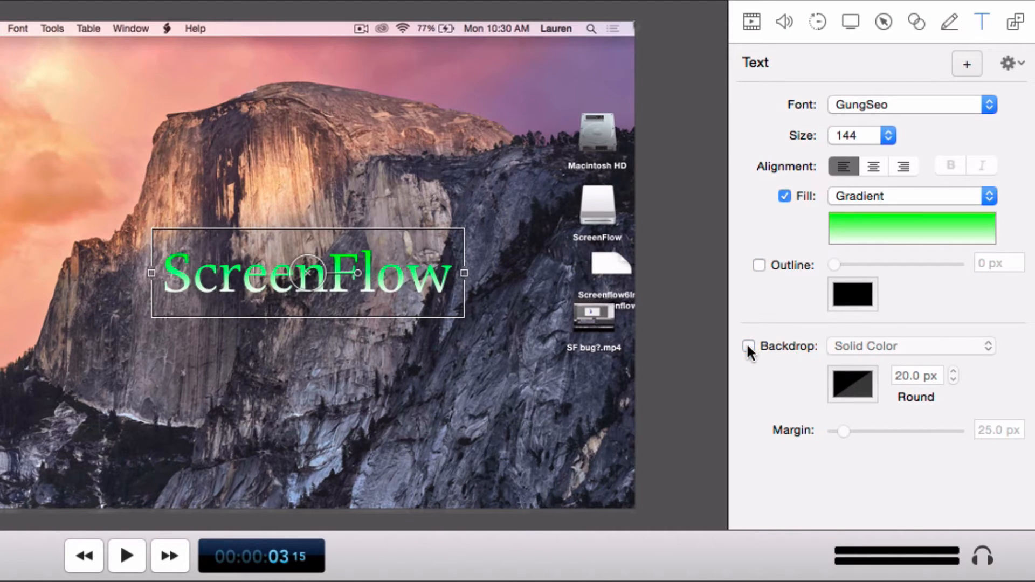
{"action": "left_click", "coordinate": [747, 346]}
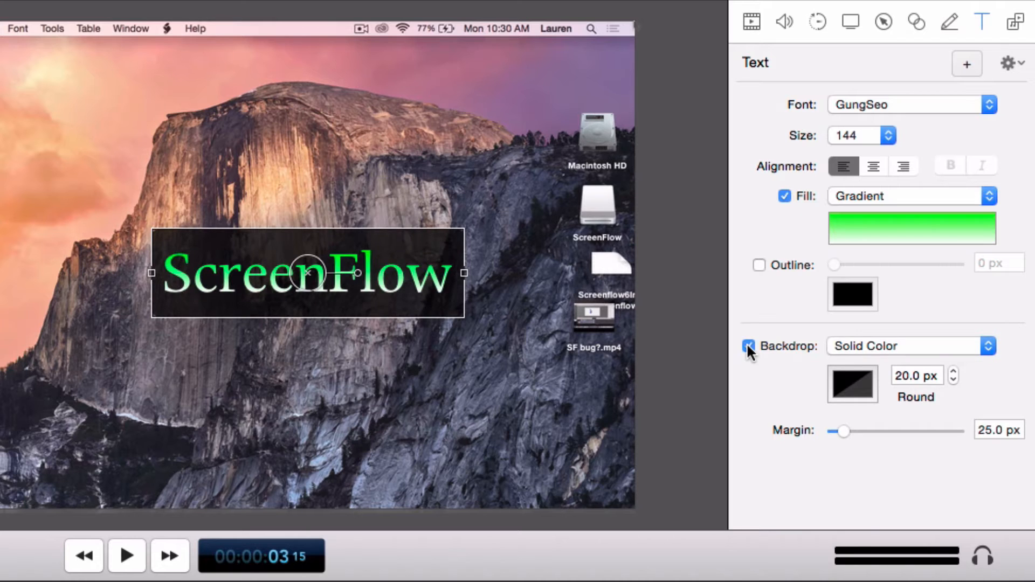
{"action": "left_click", "coordinate": [749, 345]}
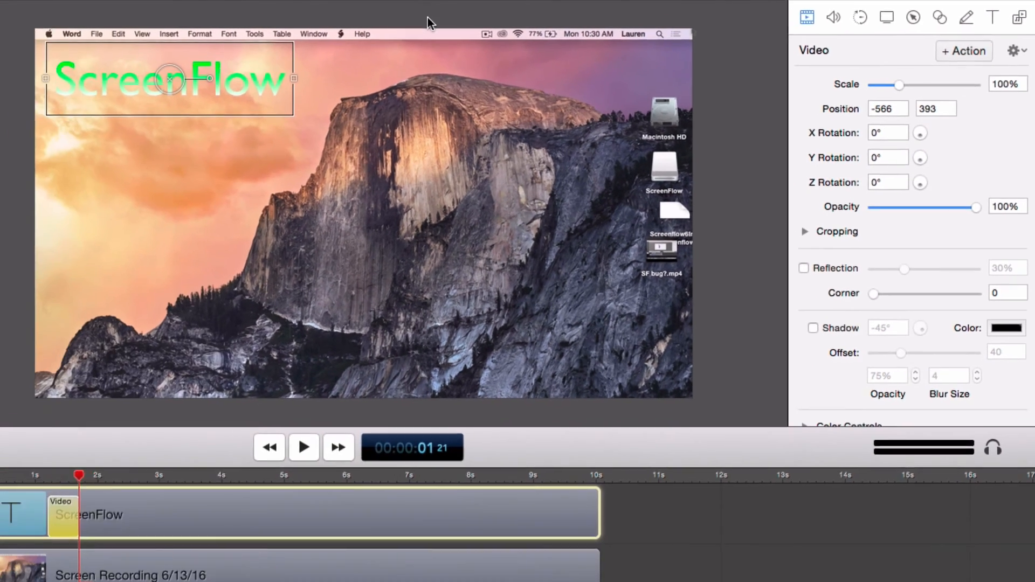
Position the ScreenFlow text in the top-left corner of the frame at 100% scale.
{"action": "left_click_drag", "start_coordinate": [168, 79], "coordinate": [429, 196]}
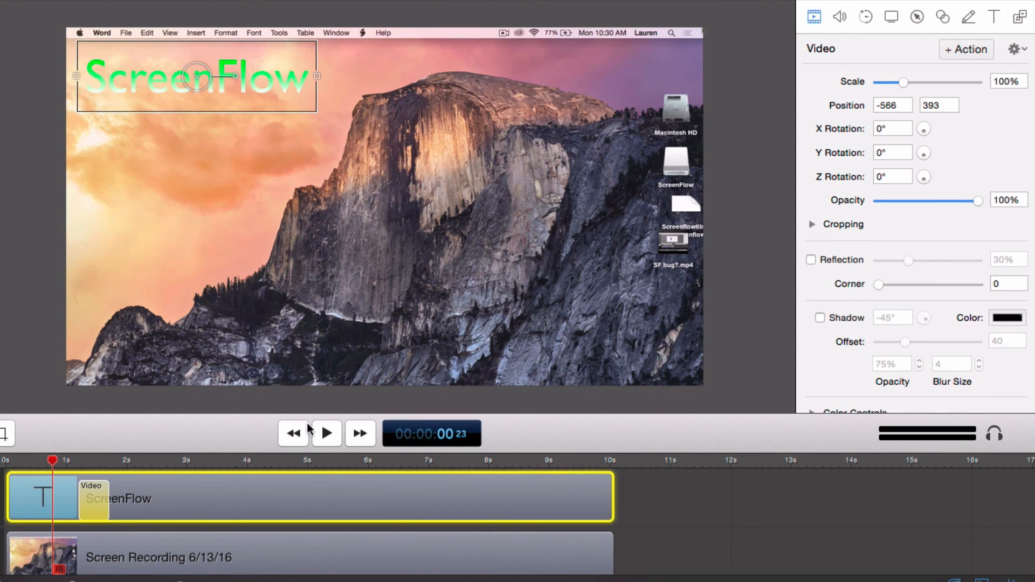
{"action": "left_click", "coordinate": [325, 433]}
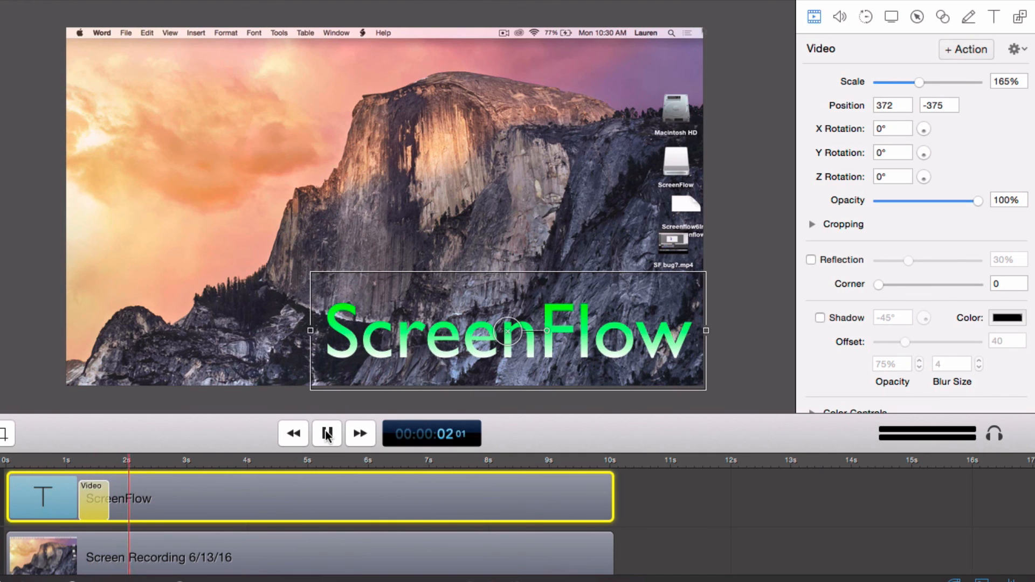